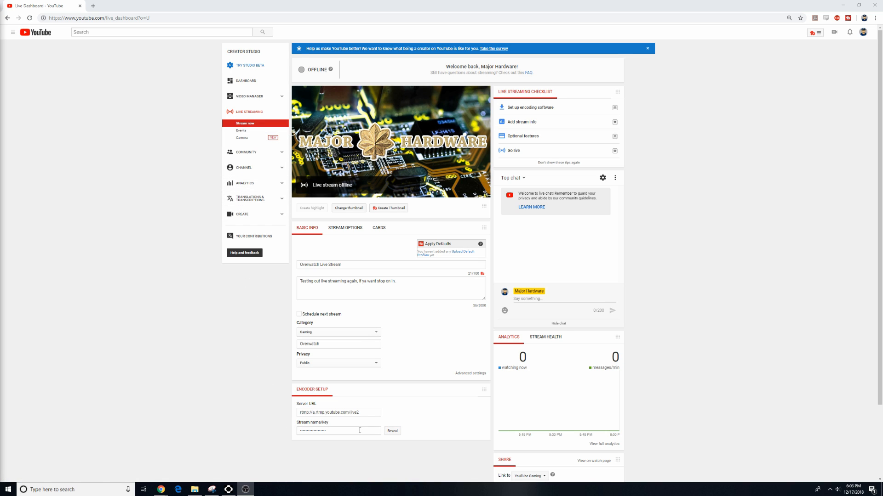
mouse_move(336, 431)
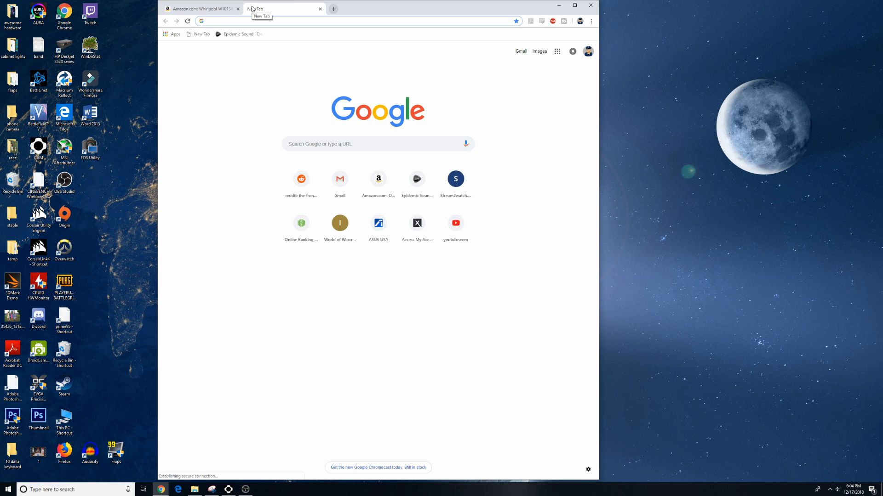
- Search Google for 'eos utility' and open the 'EOS Utility - Canon USA' page
text(eos utility)
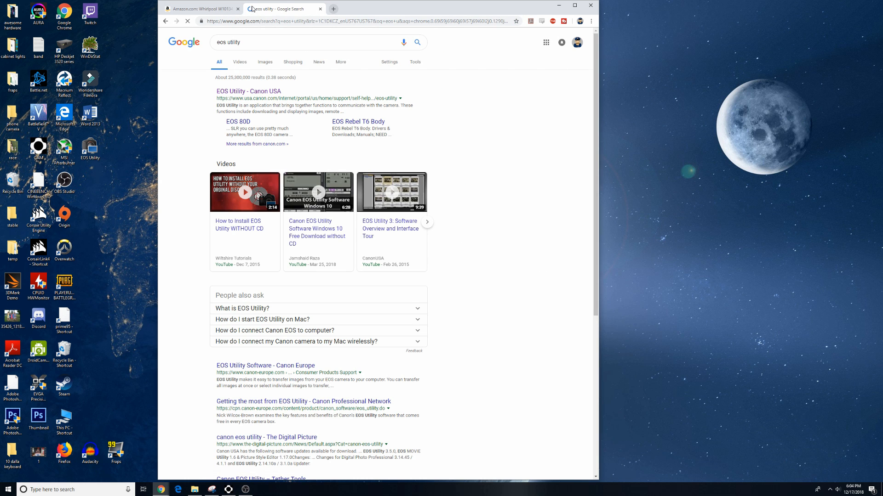
click(248, 91)
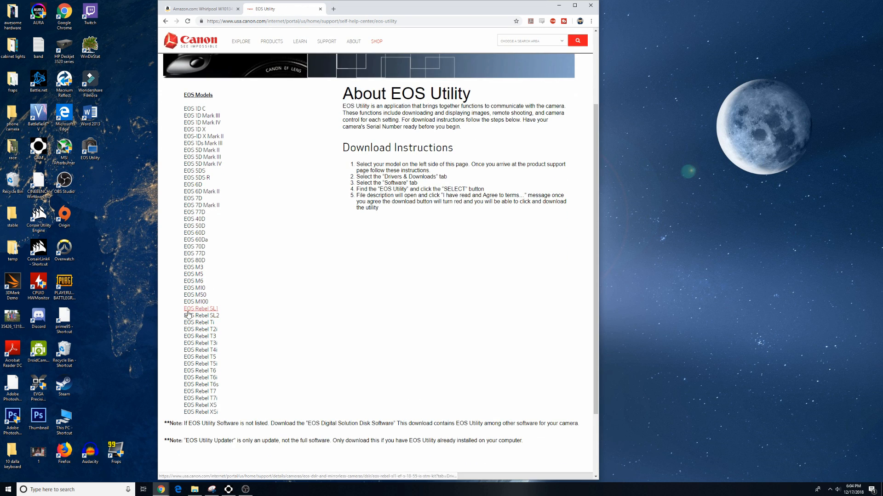
- Open the EOS M50 support page and show its Windows software downloads, including EOS Utility 3.9.0
click(200, 309)
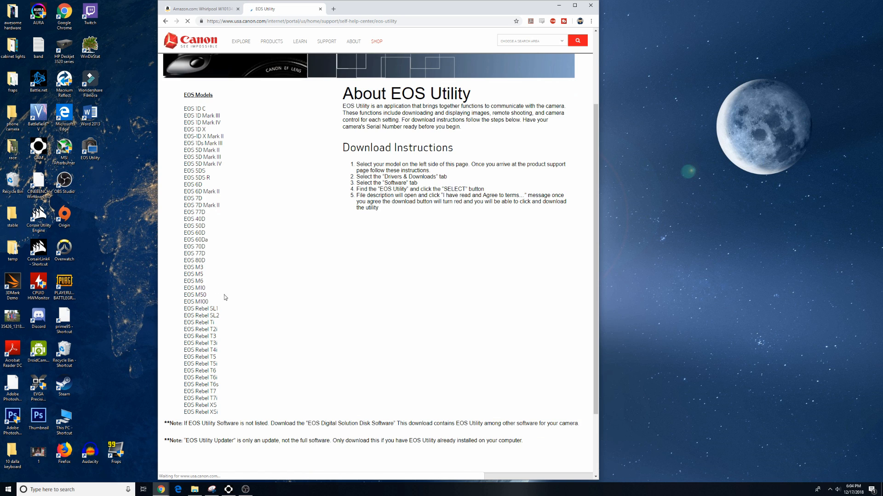
click(196, 295)
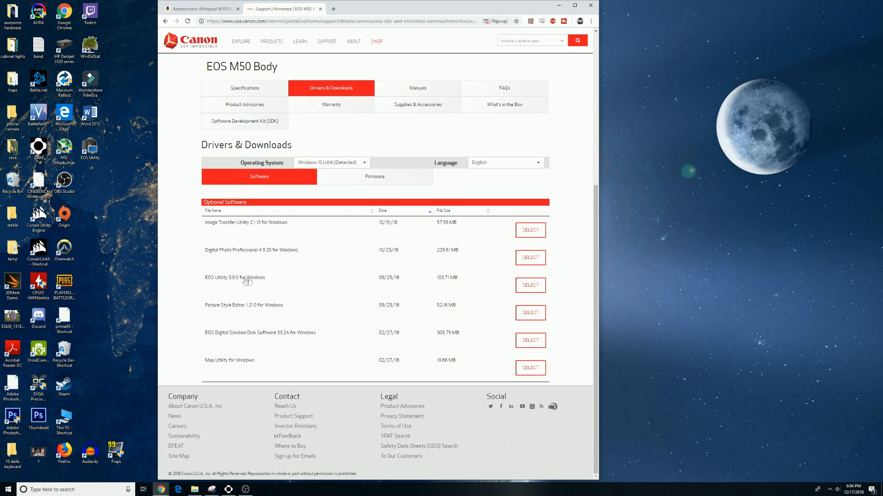
- Launch EOS Utility, choose Remote Shooting, and open Live View shoot for the EOS M50
double_click(89, 148)
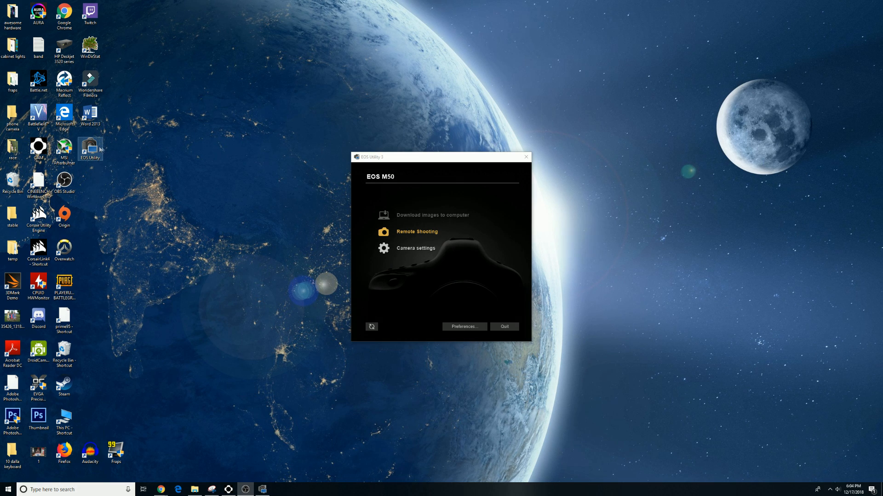
mouse_move(135, 153)
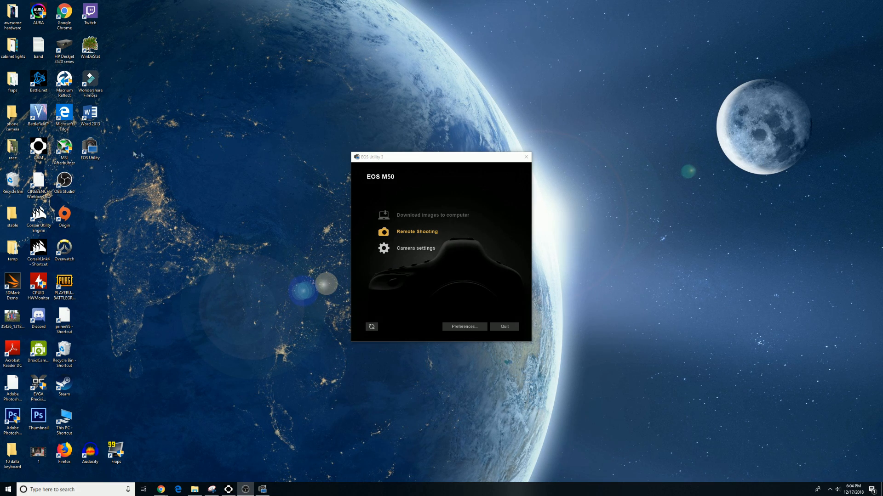
mouse_move(197, 166)
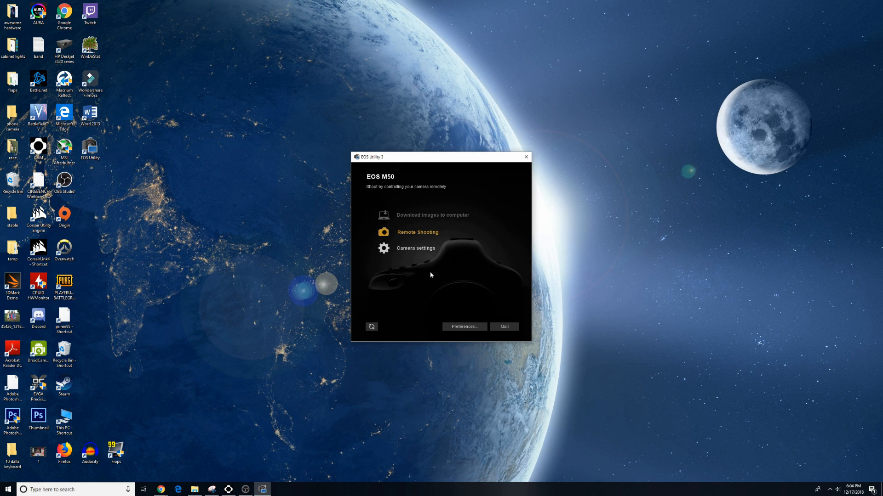
click(417, 231)
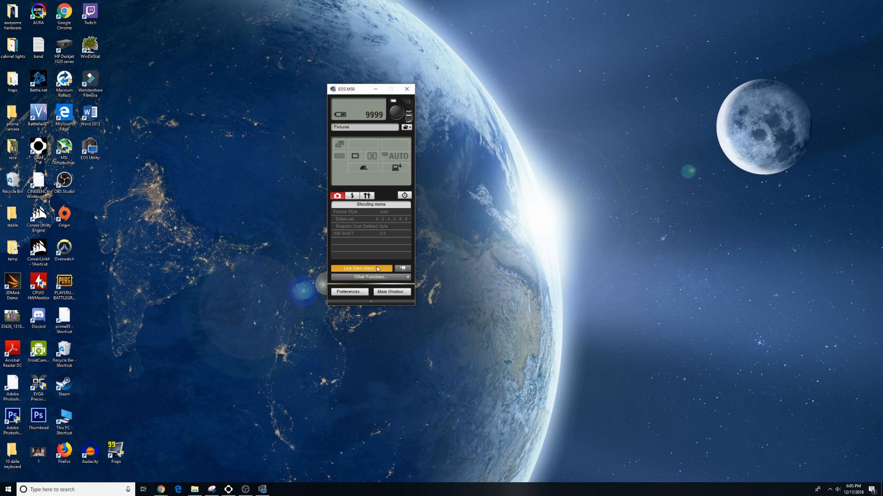
click(360, 268)
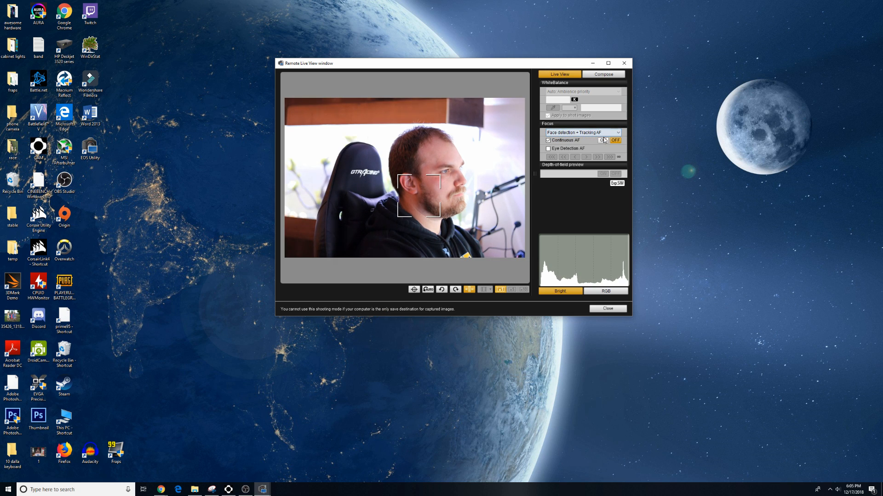
- Open the Focus panel's AF method dropdown, showing Face detection + Tracking AF
click(602, 140)
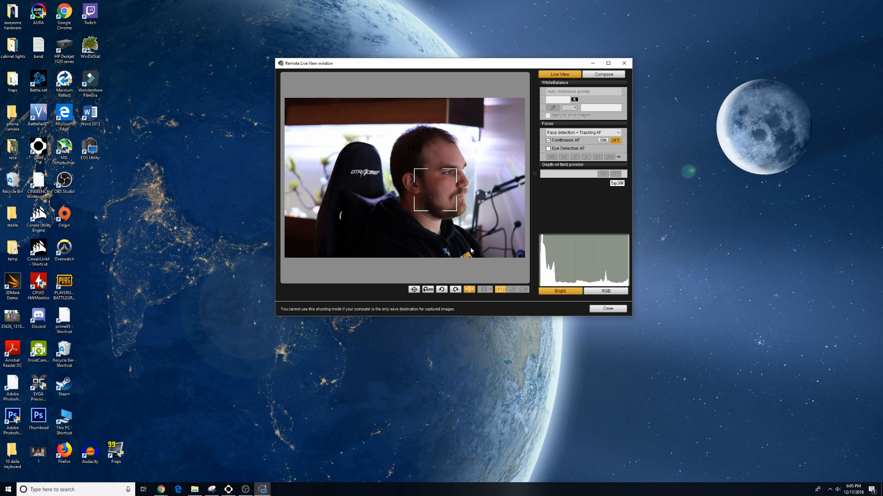
click(582, 133)
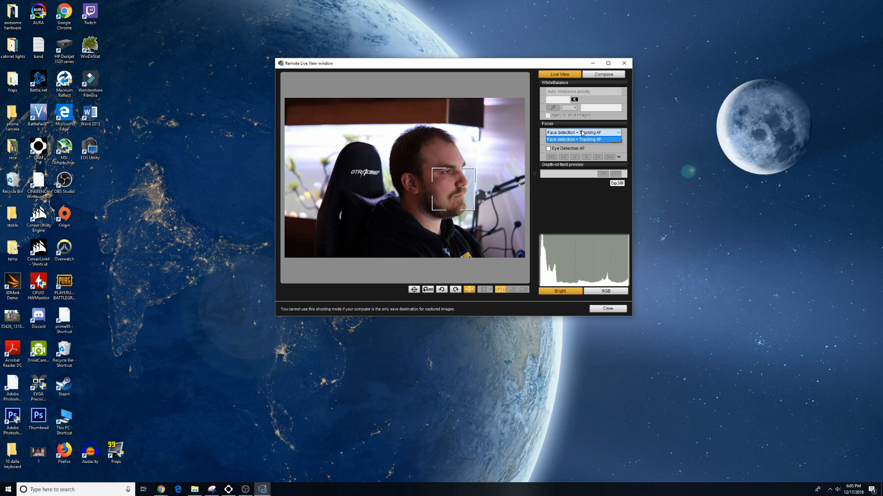